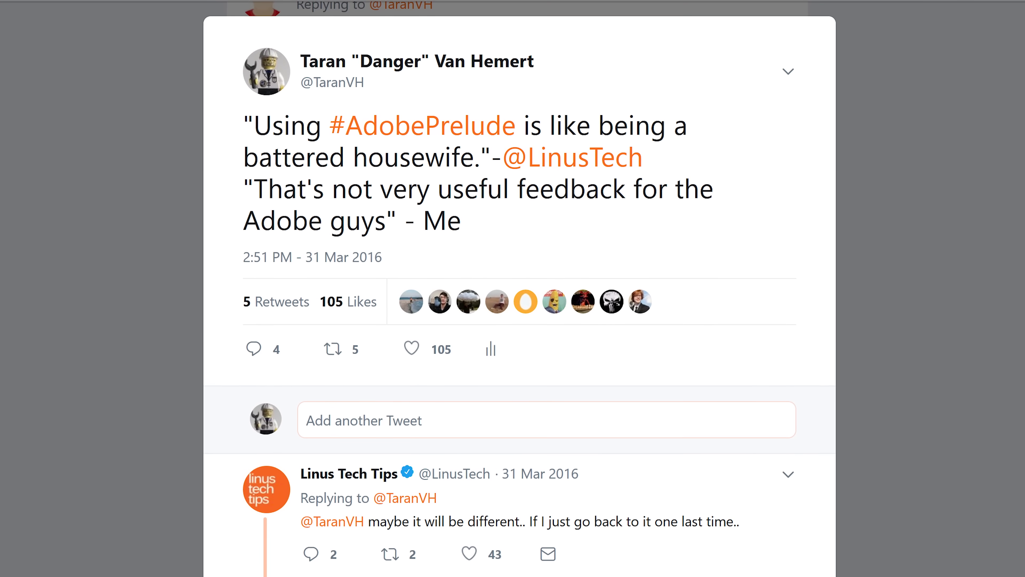
scroll(down, 3)
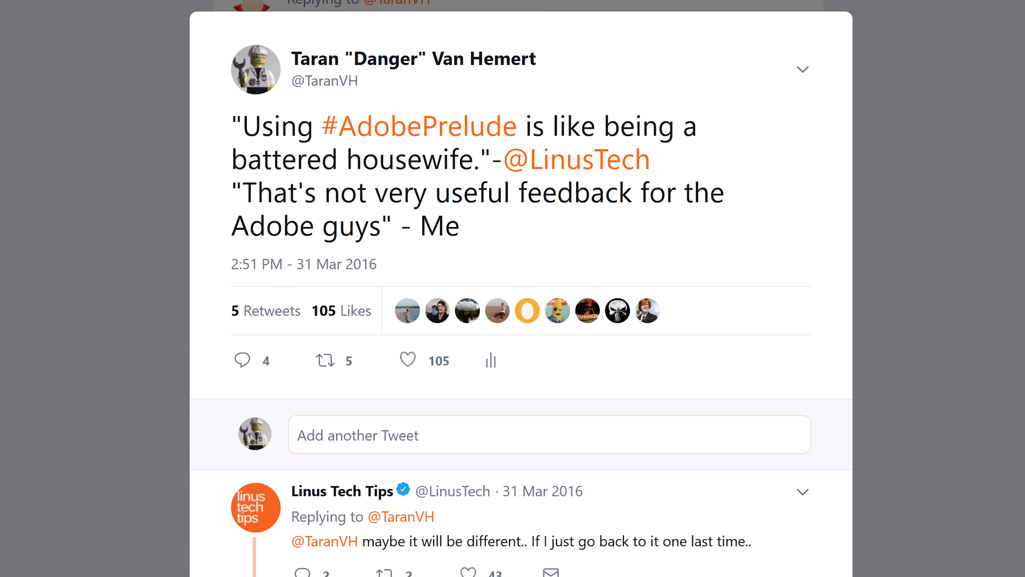